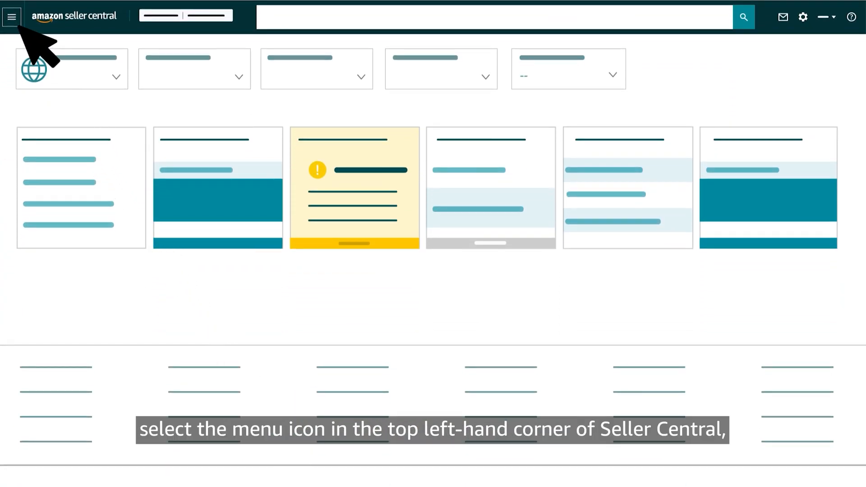
Choose Add Products under Catalog in the main navigation menu.
left_click(11, 17)
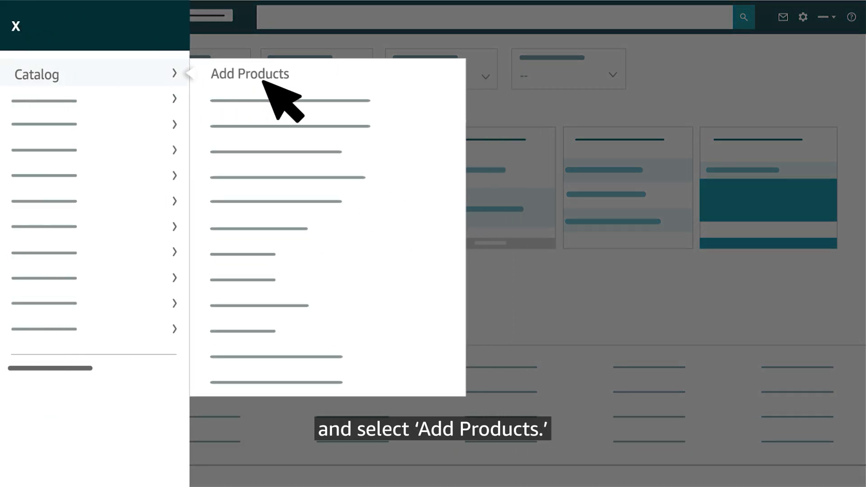
left_click(249, 73)
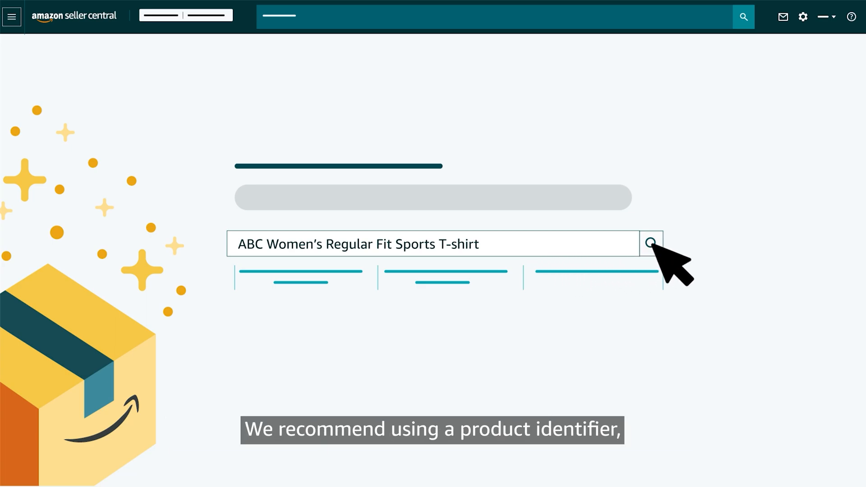
Search the catalog by product identifier and show the T-shirt's colour variations.
type("123456789X")
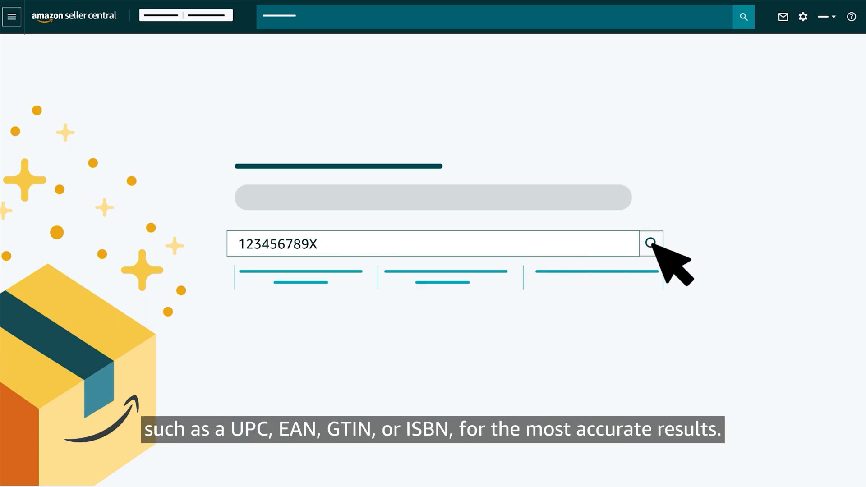
type("10384478861804")
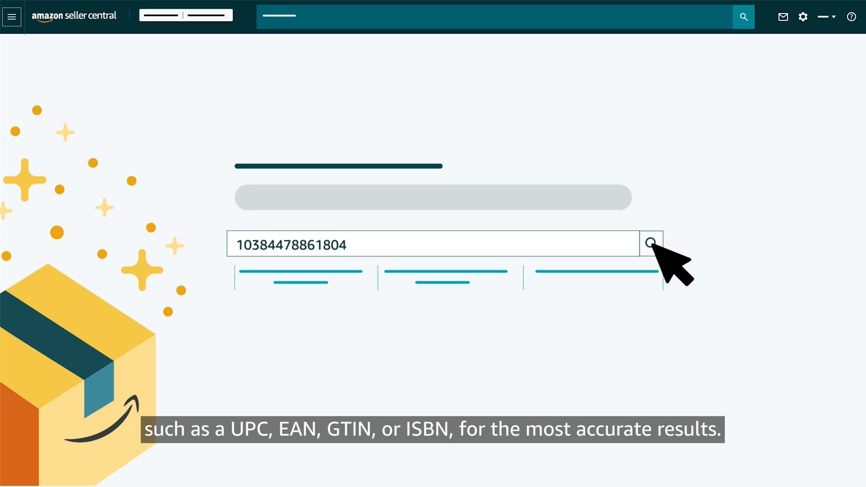
type("9751115554444")
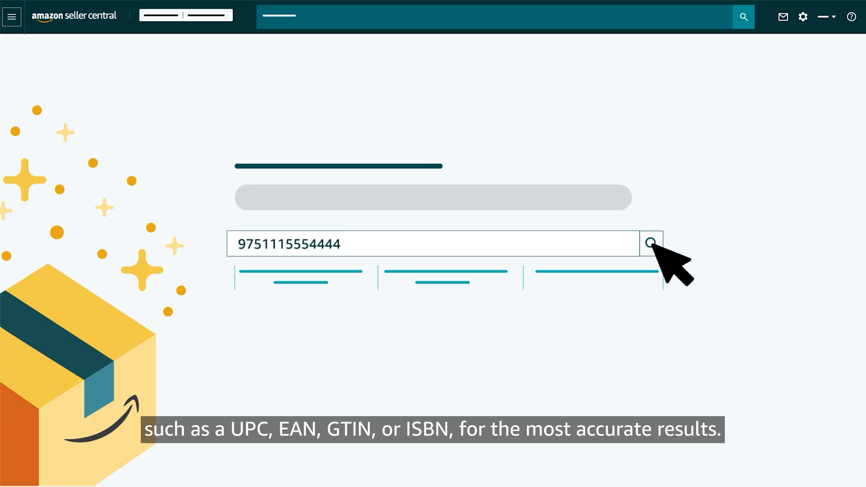
left_click(652, 244)
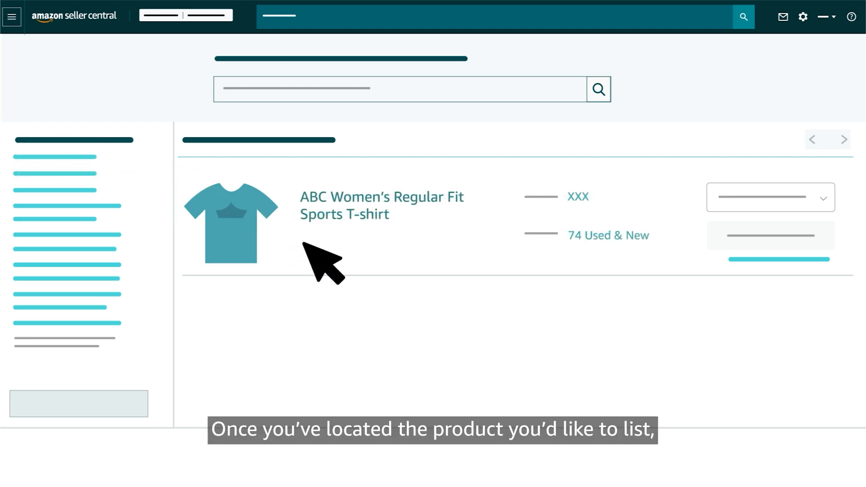
mouse_move(798, 221)
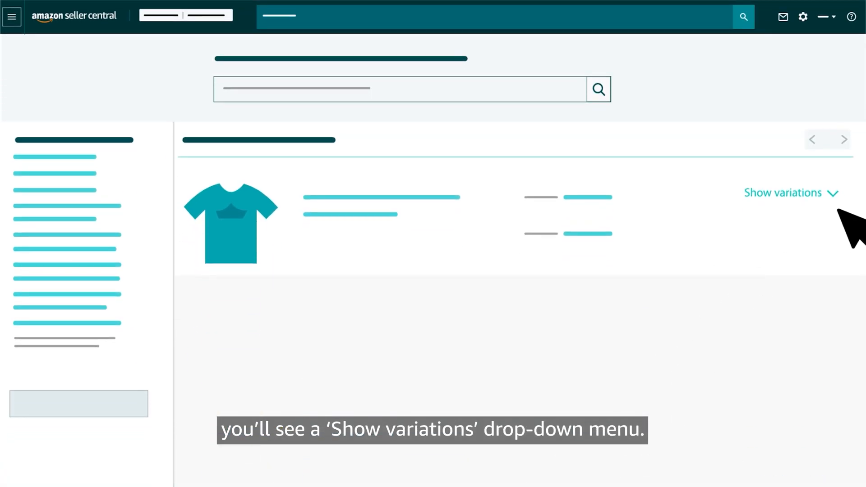
left_click(783, 192)
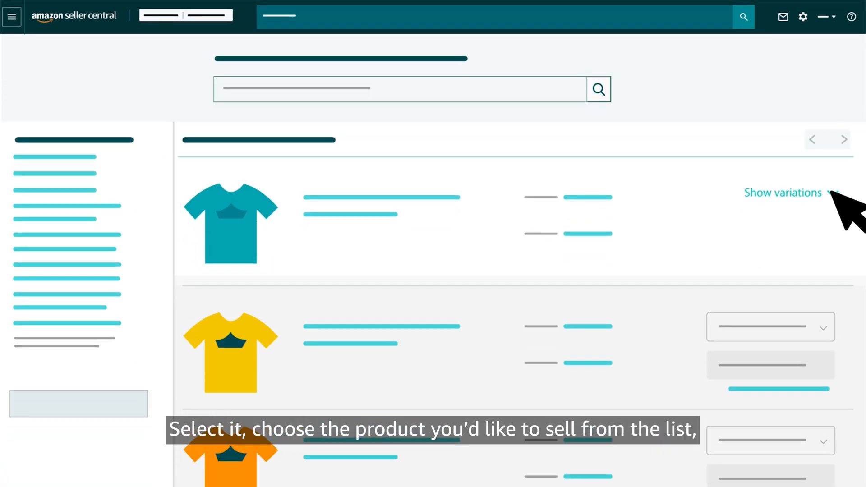
scroll("down", 3)
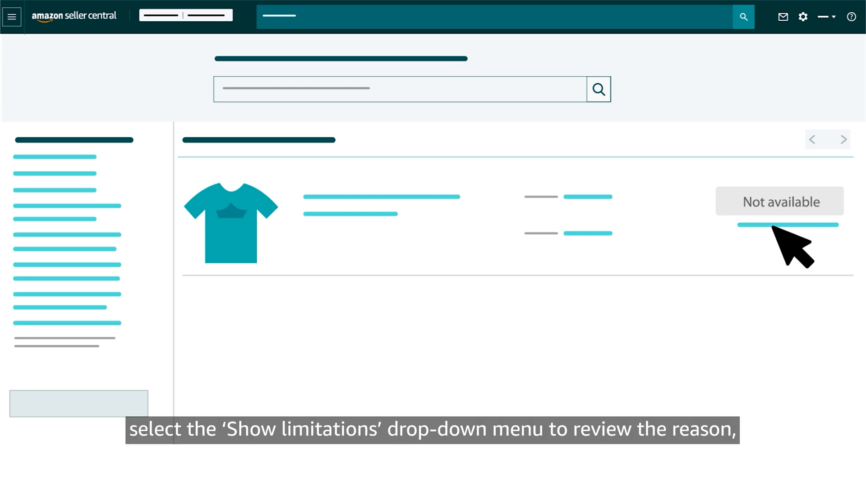
Review the T-shirt's selling limitations, then go to View selling applications under Catalog.
left_click(780, 227)
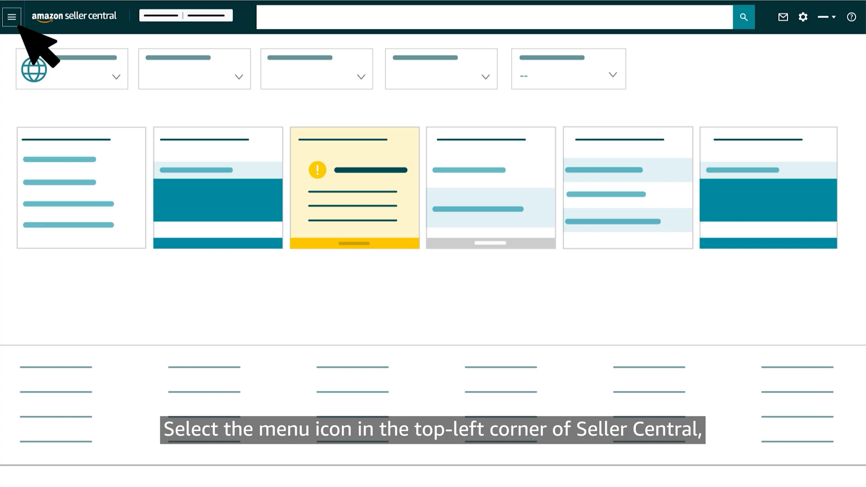
left_click(11, 16)
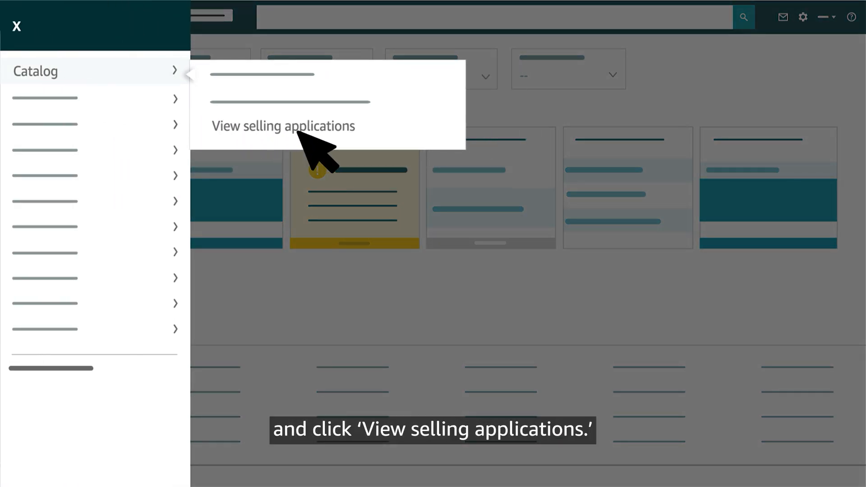
left_click(283, 126)
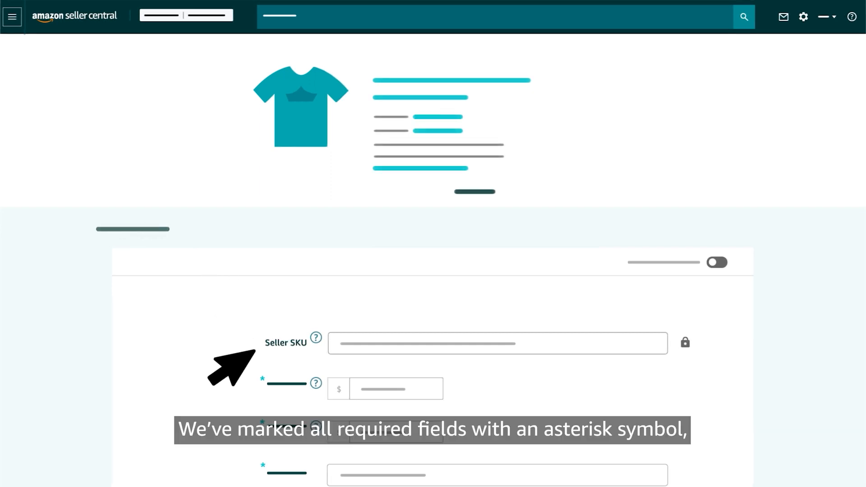
Switch on More attributes and submit the T-shirt offer with Save and finish.
scroll("down", 3)
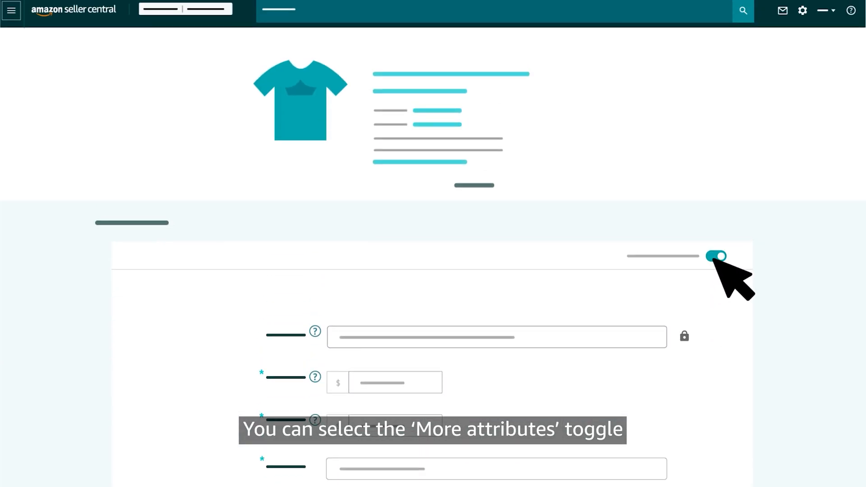
left_click(716, 255)
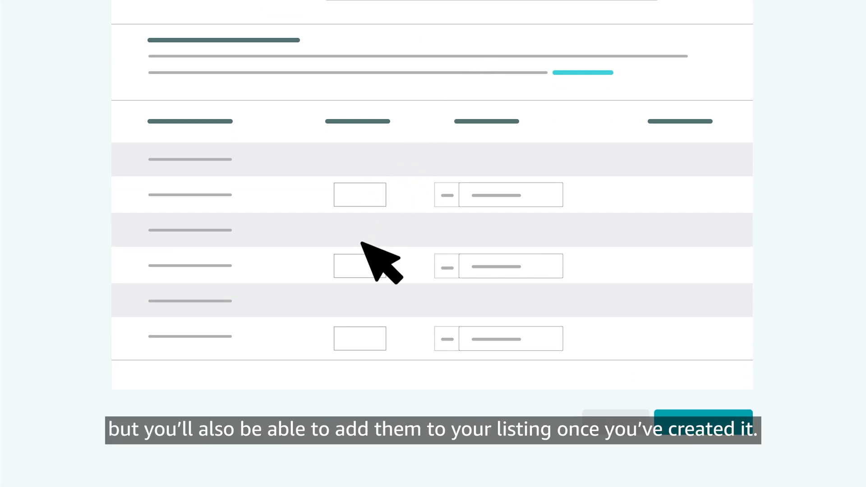
mouse_move(382, 320)
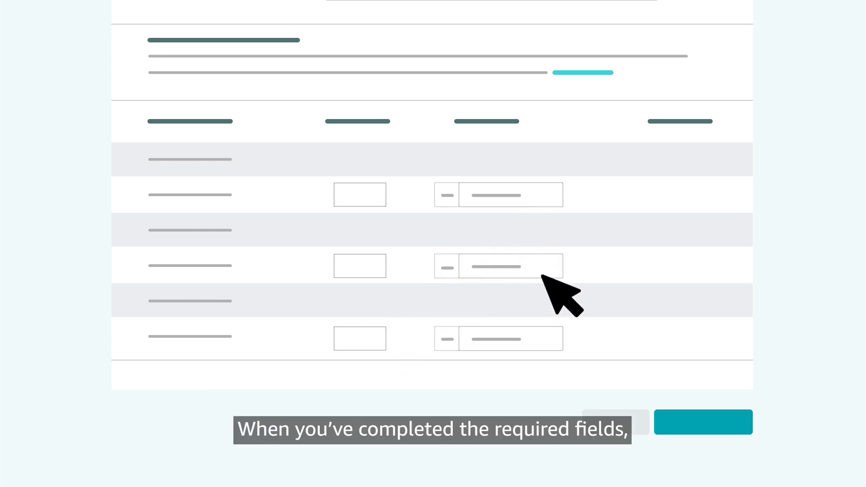
mouse_move(630, 387)
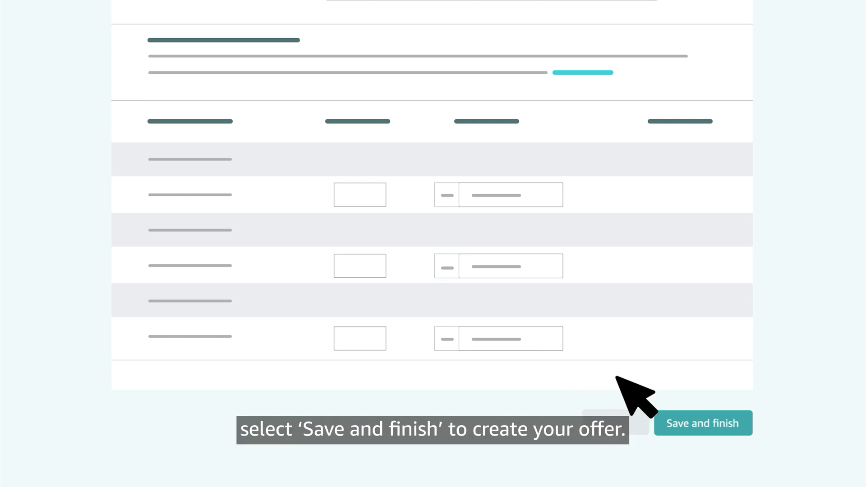
mouse_move(704, 423)
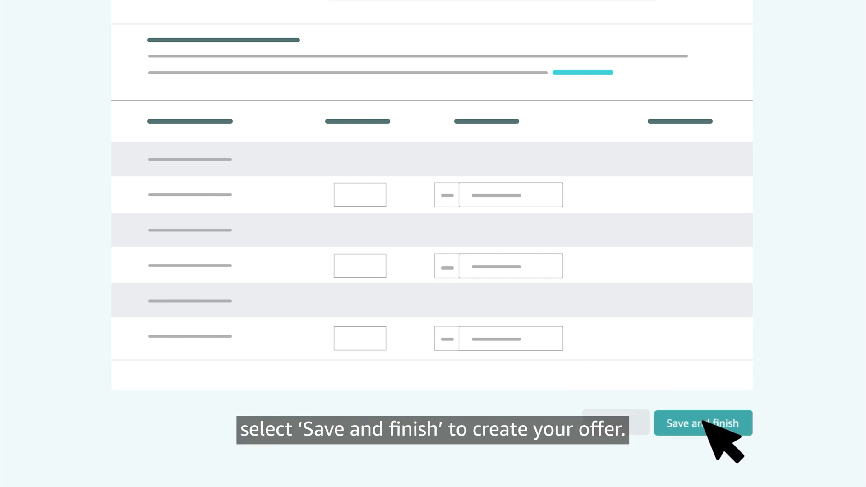
left_click(703, 423)
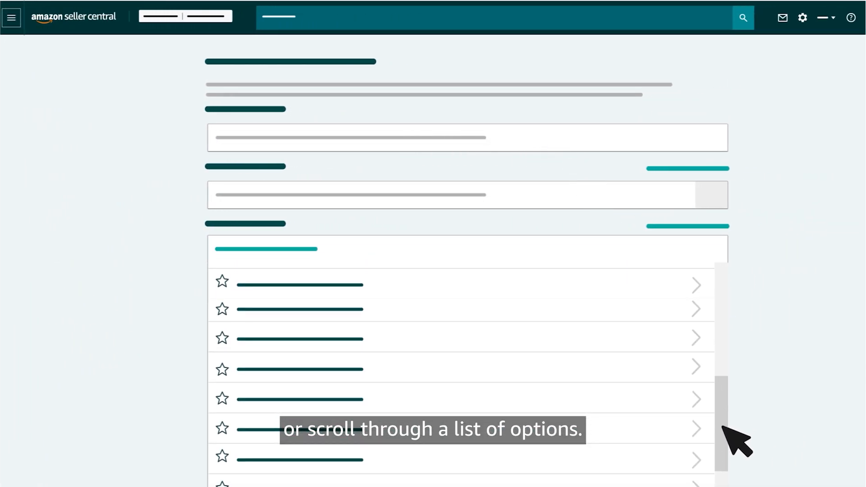
mouse_move(430, 311)
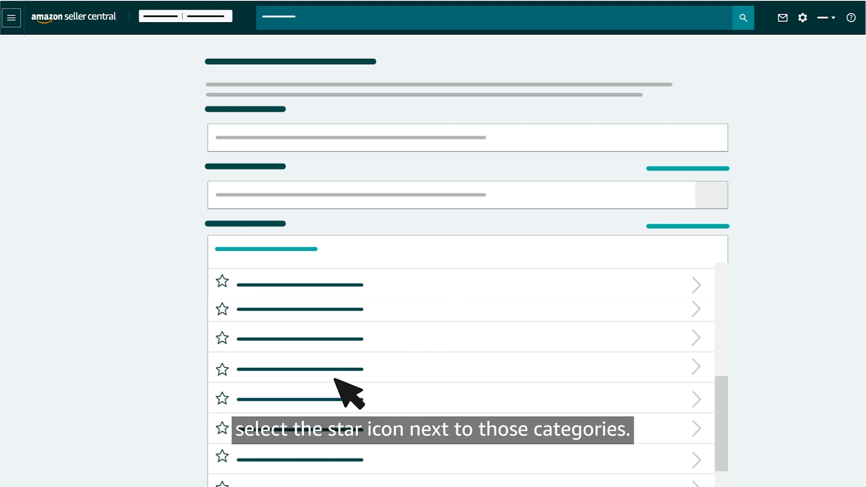
Drill into a category's subcategories and select the listing's product category.
left_click(222, 339)
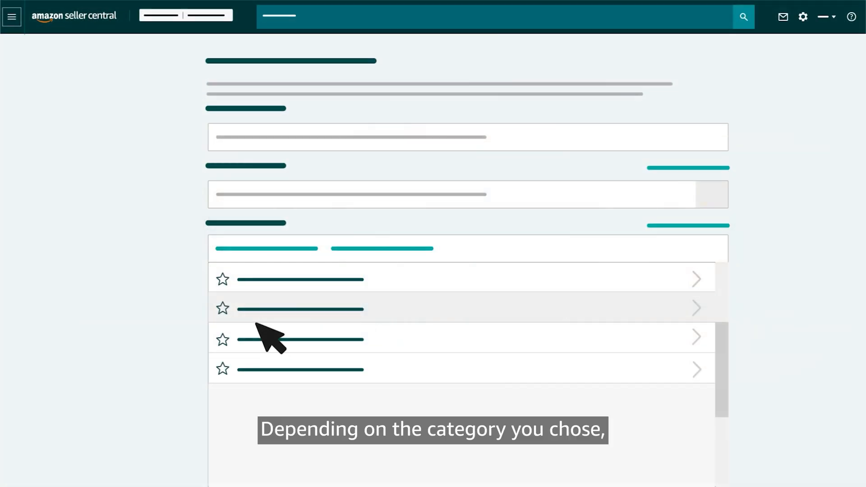
mouse_move(426, 337)
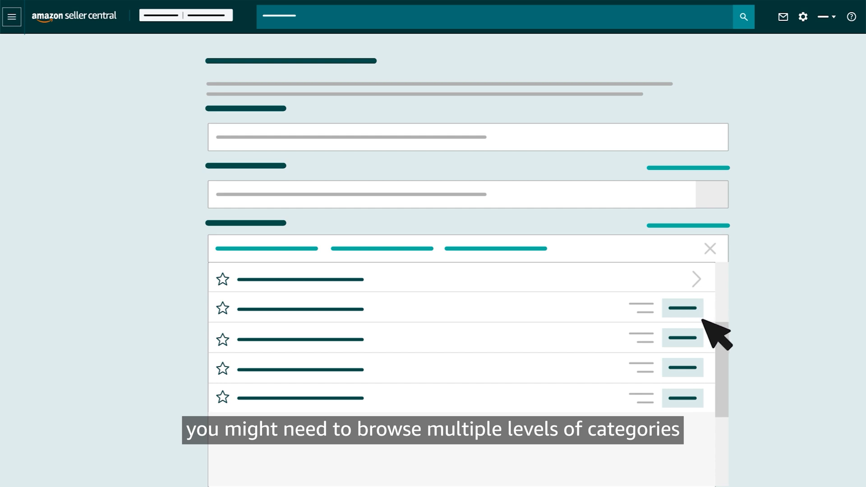
mouse_move(699, 323)
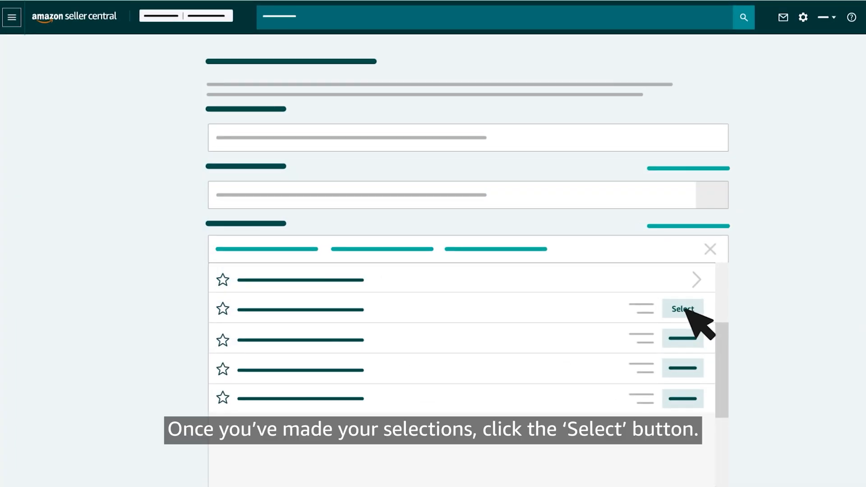
left_click(682, 308)
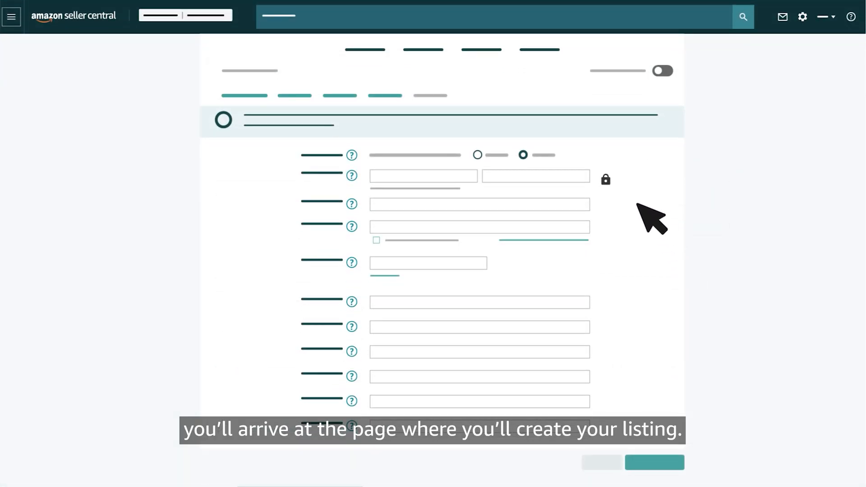
mouse_move(559, 202)
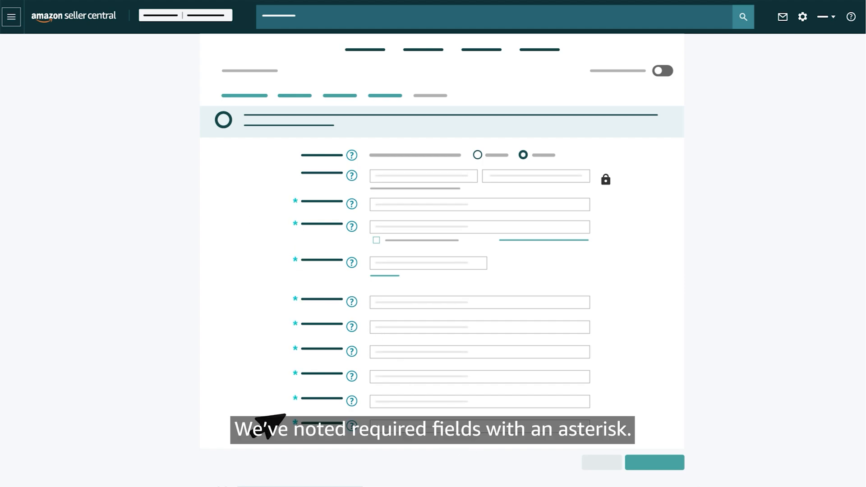
mouse_move(374, 287)
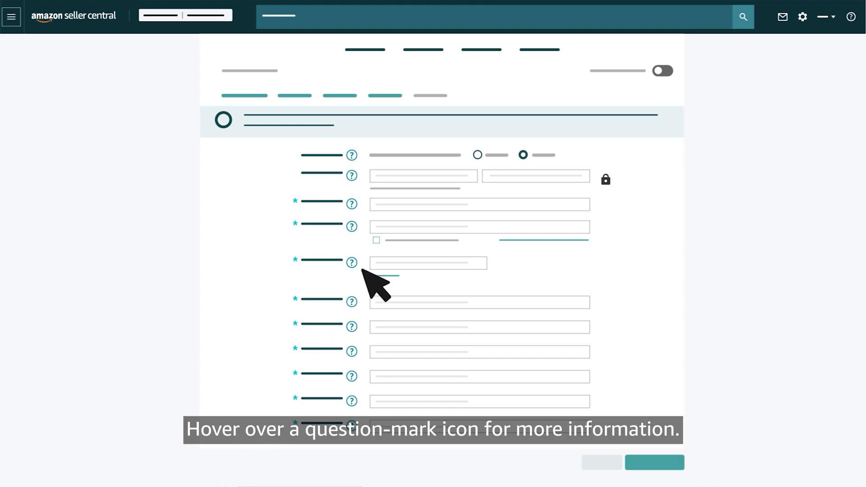
mouse_move(364, 334)
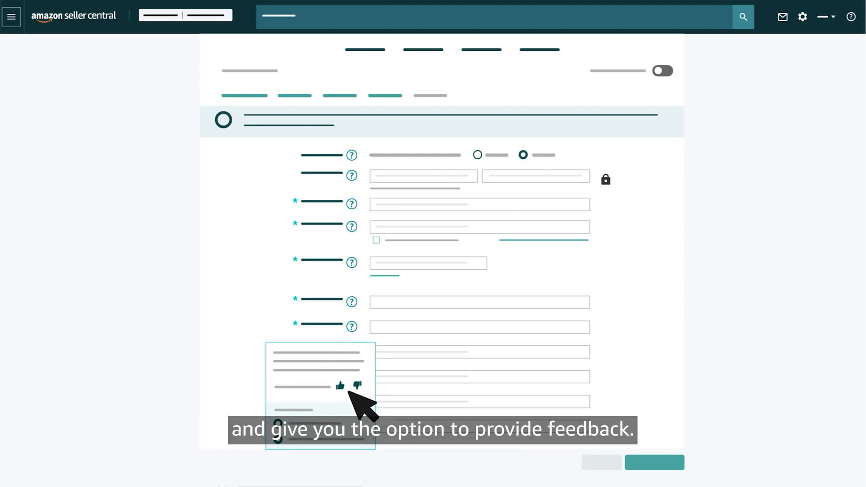
Rate a required field's help tooltip using its feedback thumbs.
left_click(340, 386)
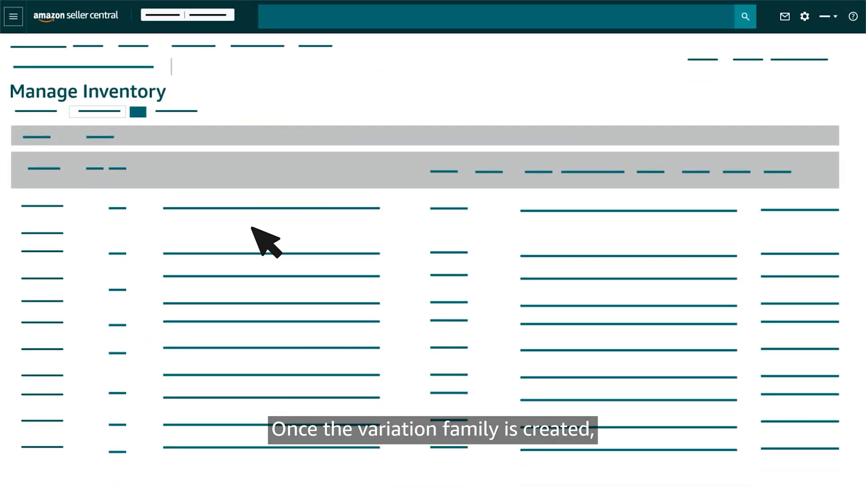
mouse_move(260, 185)
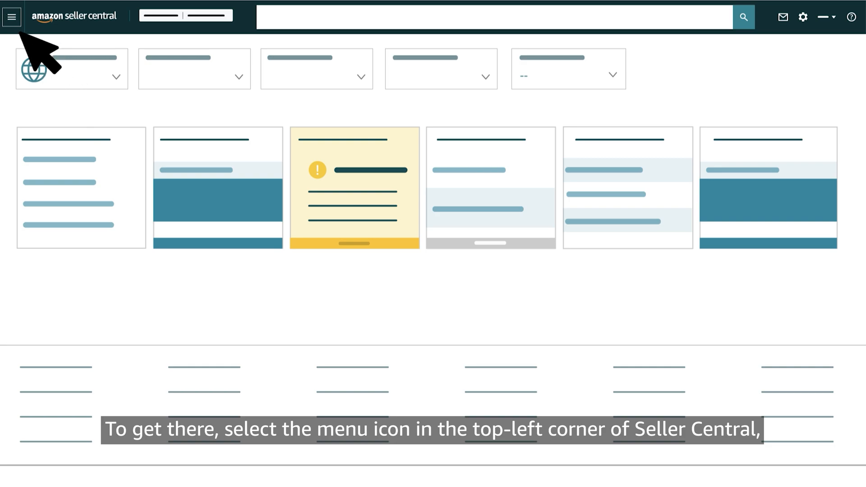
Go to Manage Inventory under Inventory in the main navigation menu.
left_click(11, 17)
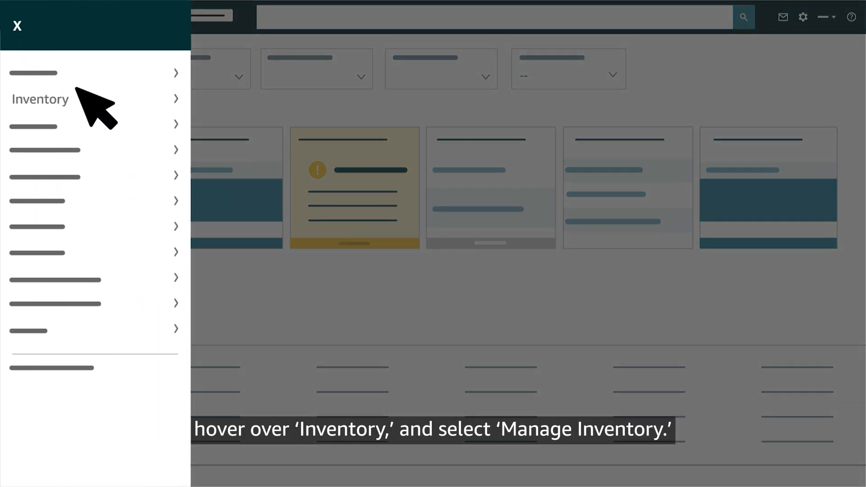
mouse_move(40, 99)
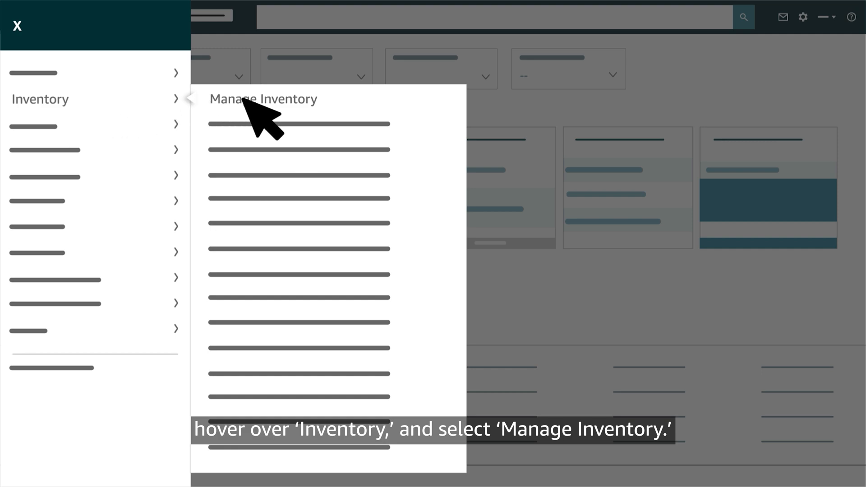
left_click(264, 99)
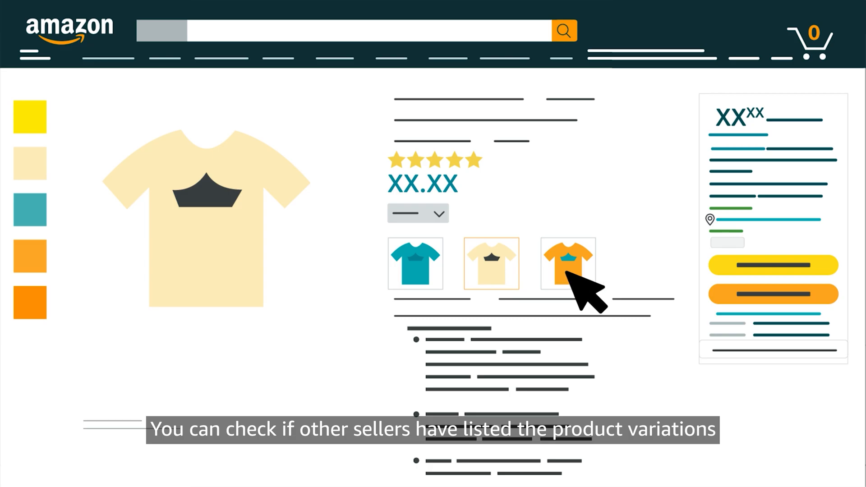
View the shirt's orange colour variation, then return to Add Products.
left_click(567, 264)
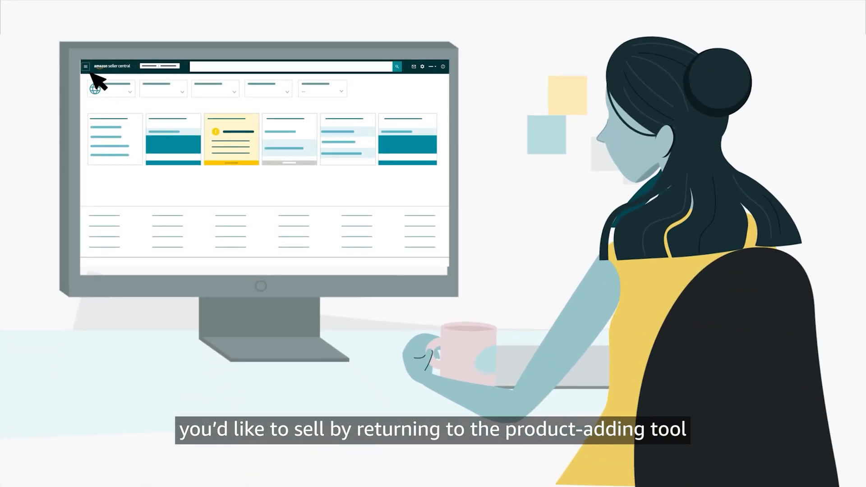
left_click(86, 66)
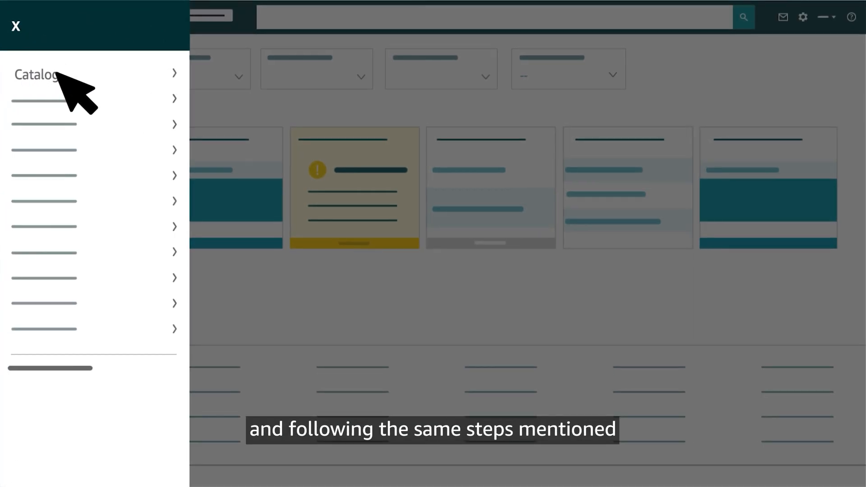
mouse_move(38, 74)
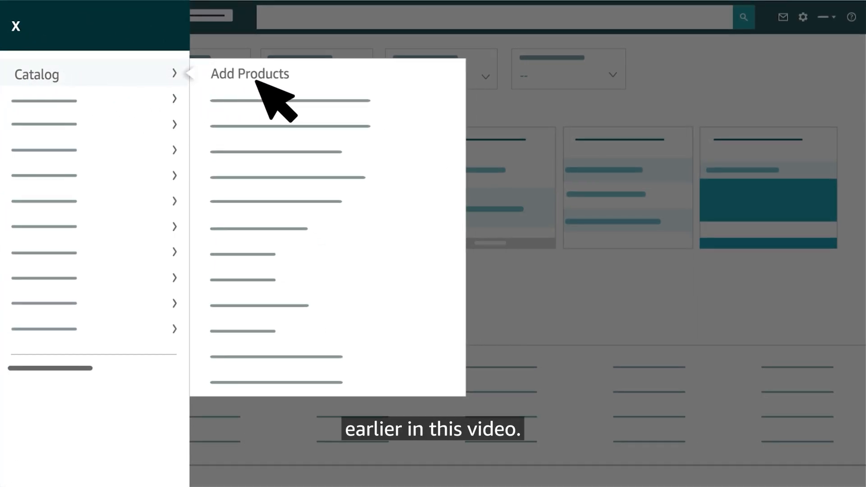
left_click(249, 73)
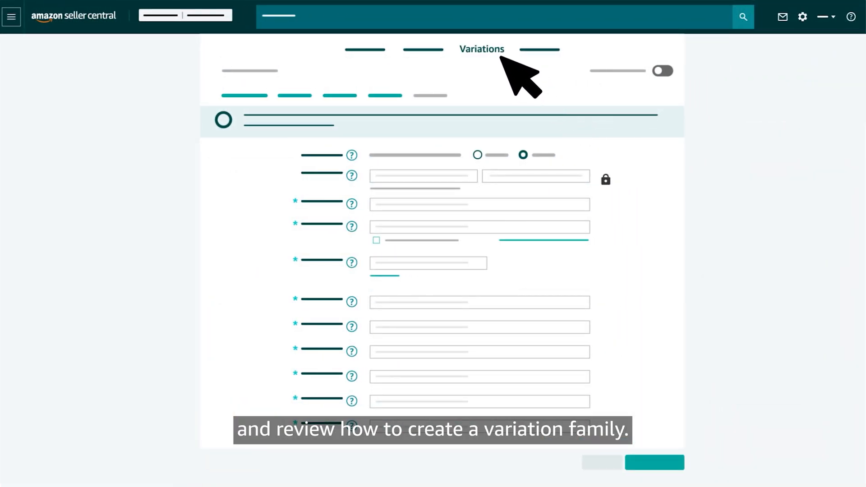
mouse_move(500, 75)
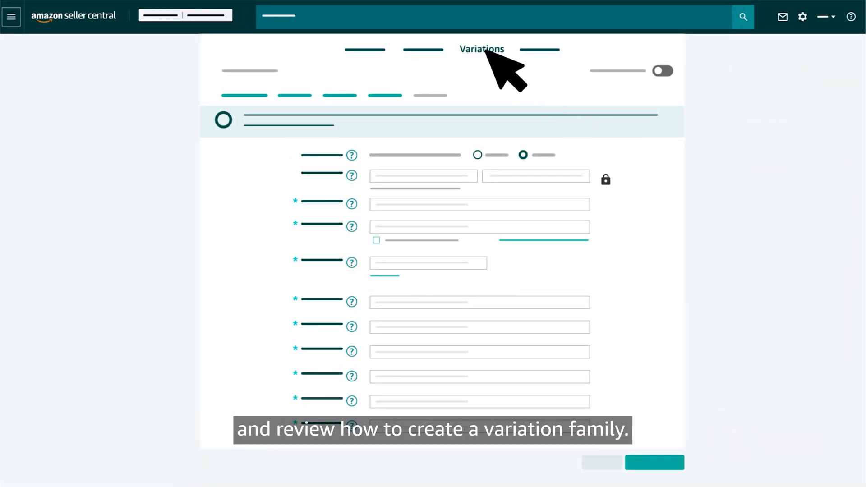
Tick Color as the variation type on the Variations tab.
left_click(482, 49)
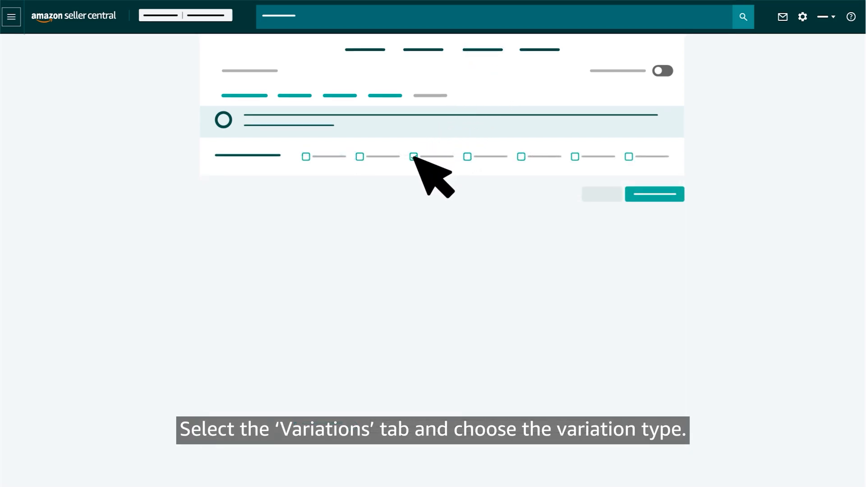
left_click(413, 157)
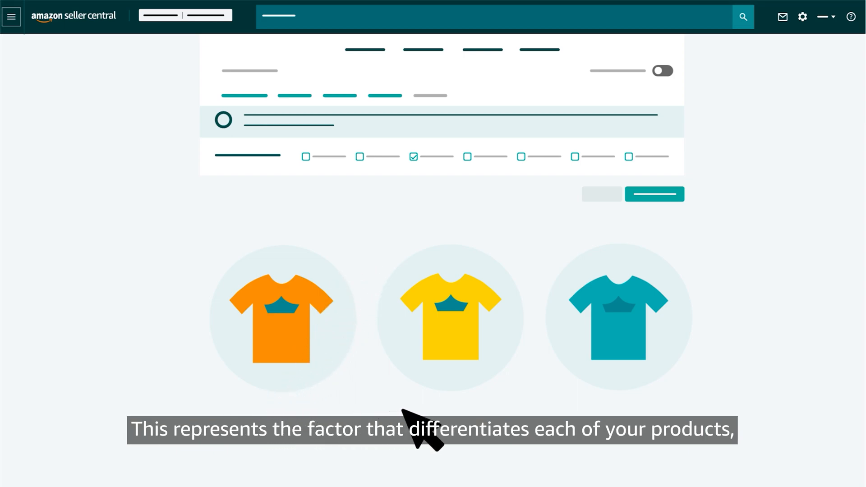
mouse_move(635, 431)
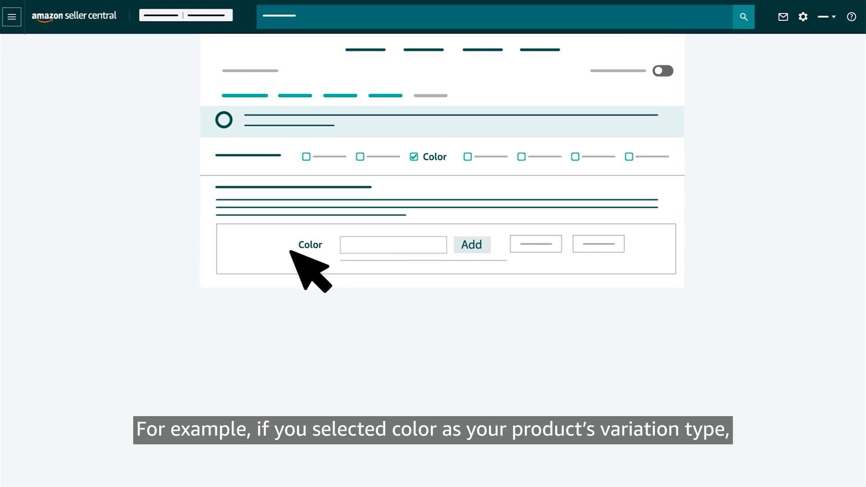
mouse_move(342, 276)
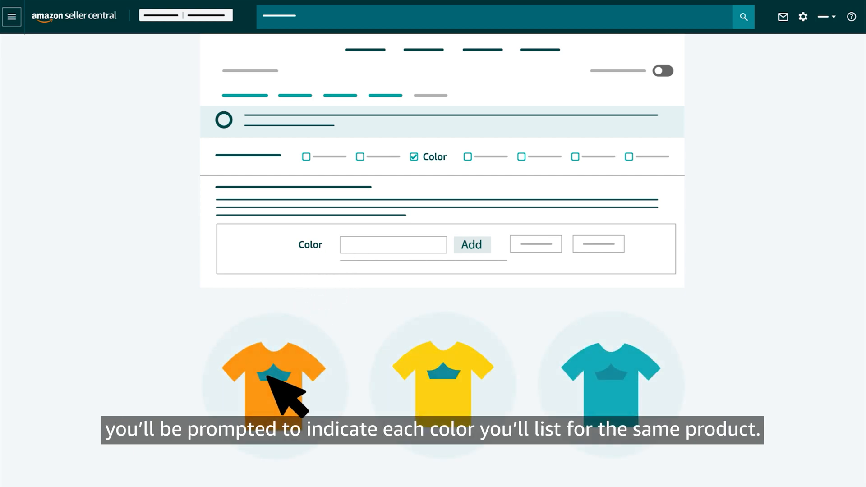
mouse_move(625, 398)
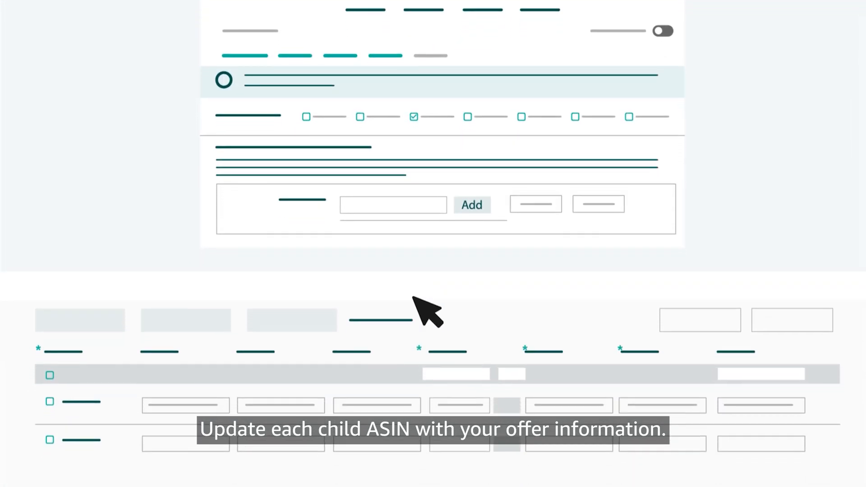
Scroll down to the child ASIN table of colour rows.
scroll("down", 3)
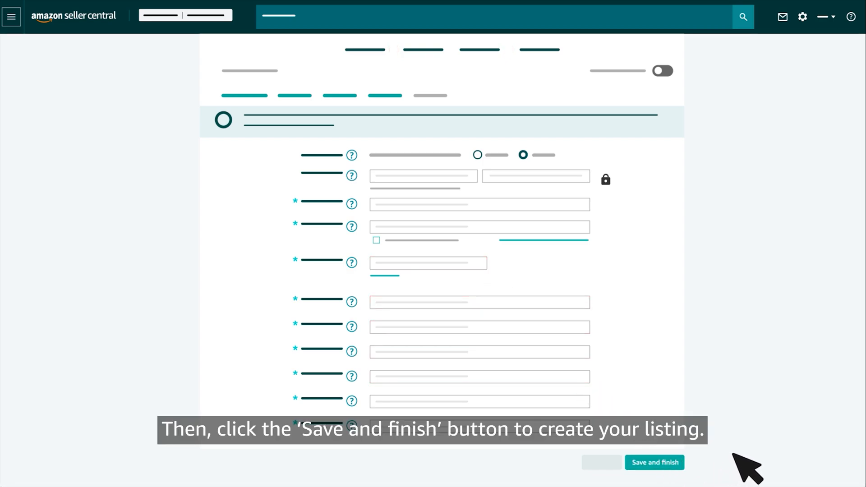
Save and finish the completed colour-variation listing, then view the training videos page.
left_click(655, 463)
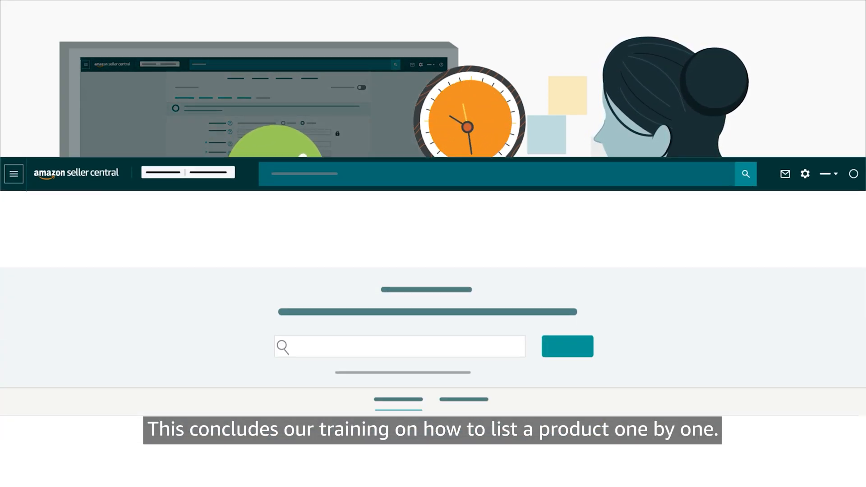
scroll("down", 3)
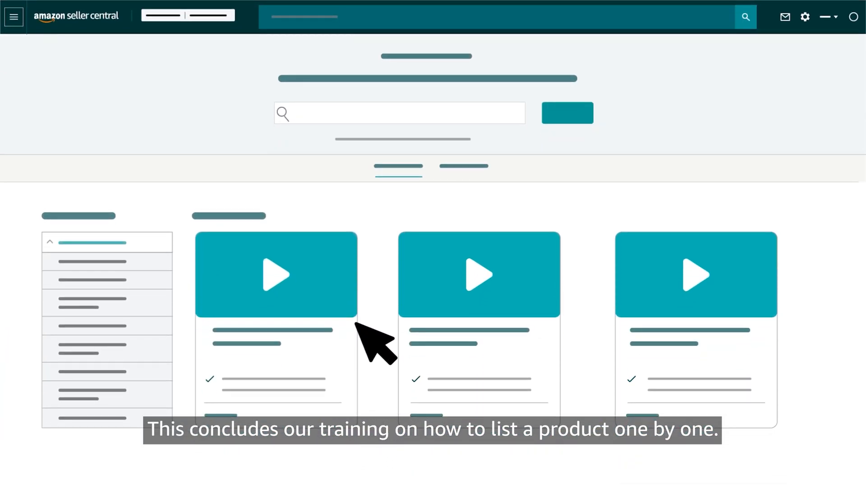